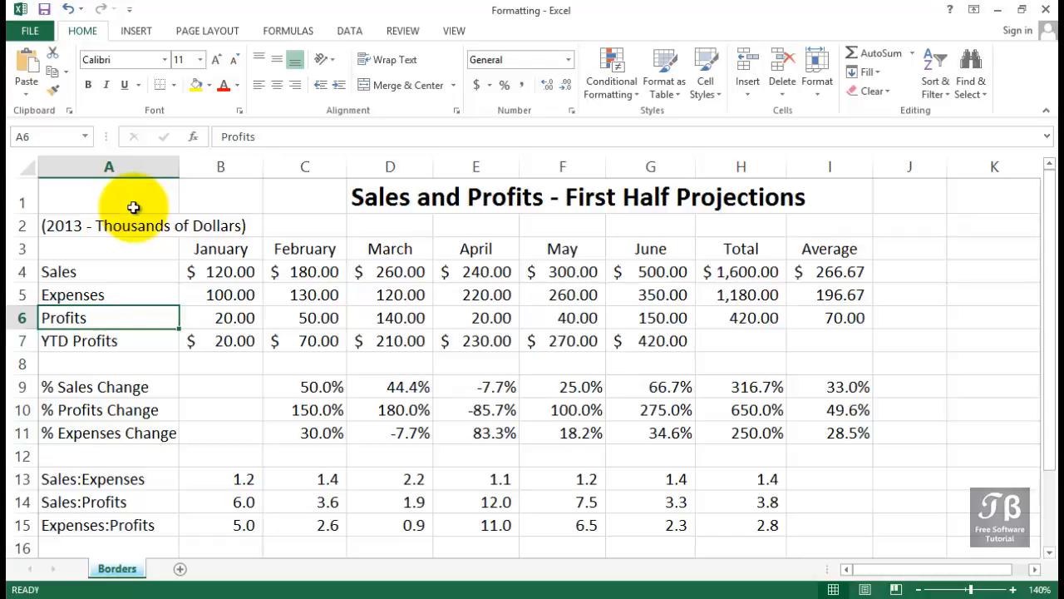
Select the January–June Sales and Expenses figures in B4:G5
left_click(108, 203)
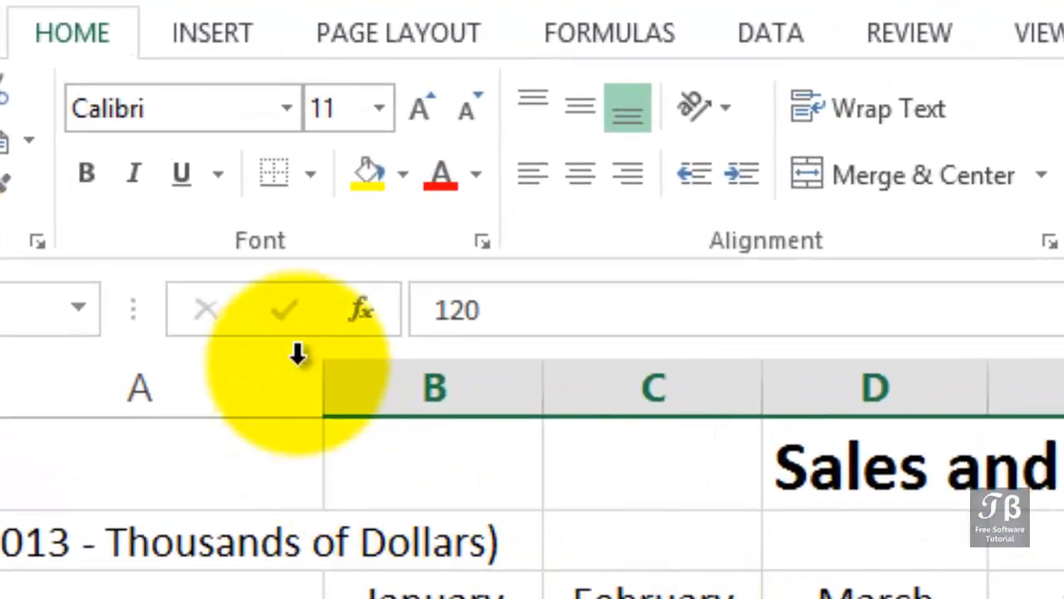
mouse_move(266, 250)
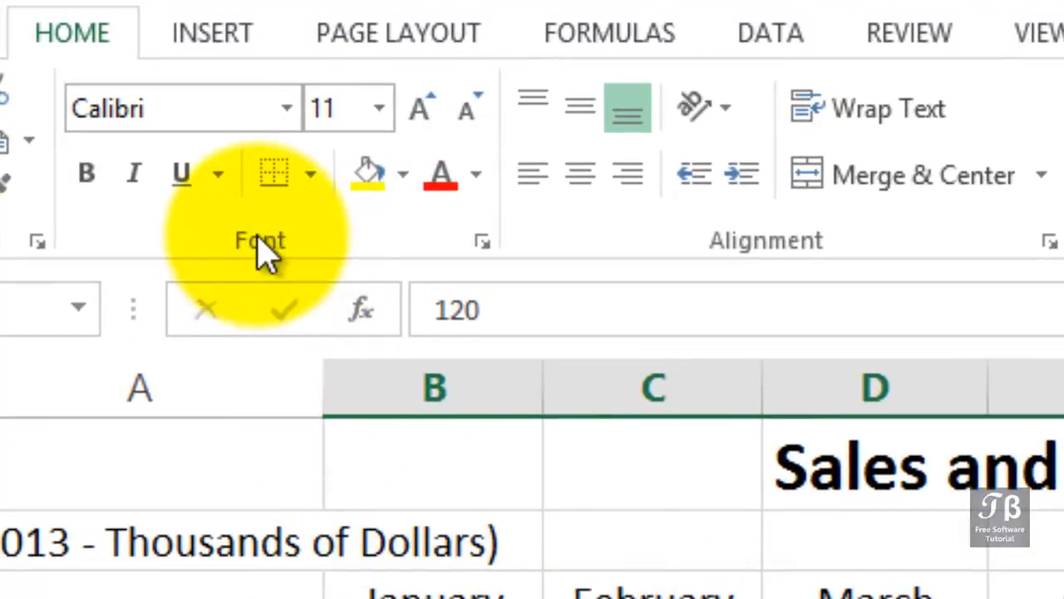
Apply All Borders to the selected B4:G5 Sales and Expenses figures
left_click(301, 172)
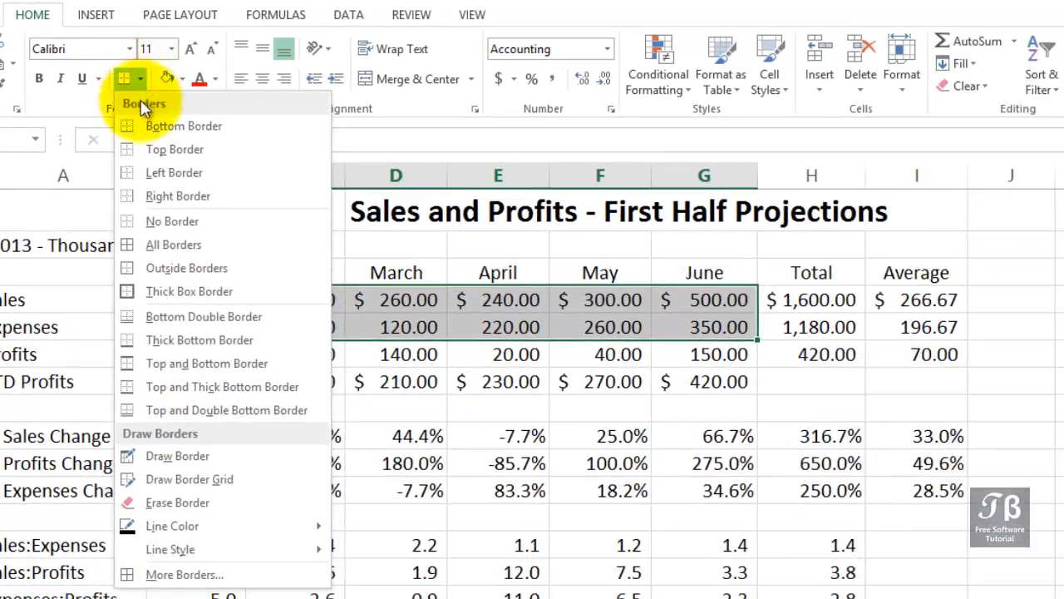
mouse_move(158, 149)
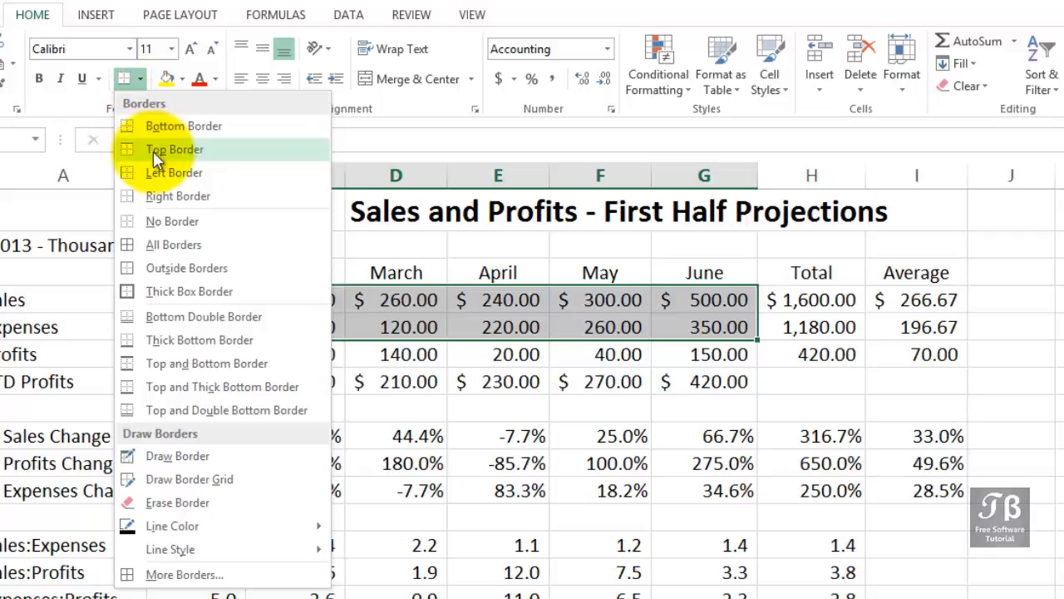
mouse_move(158, 206)
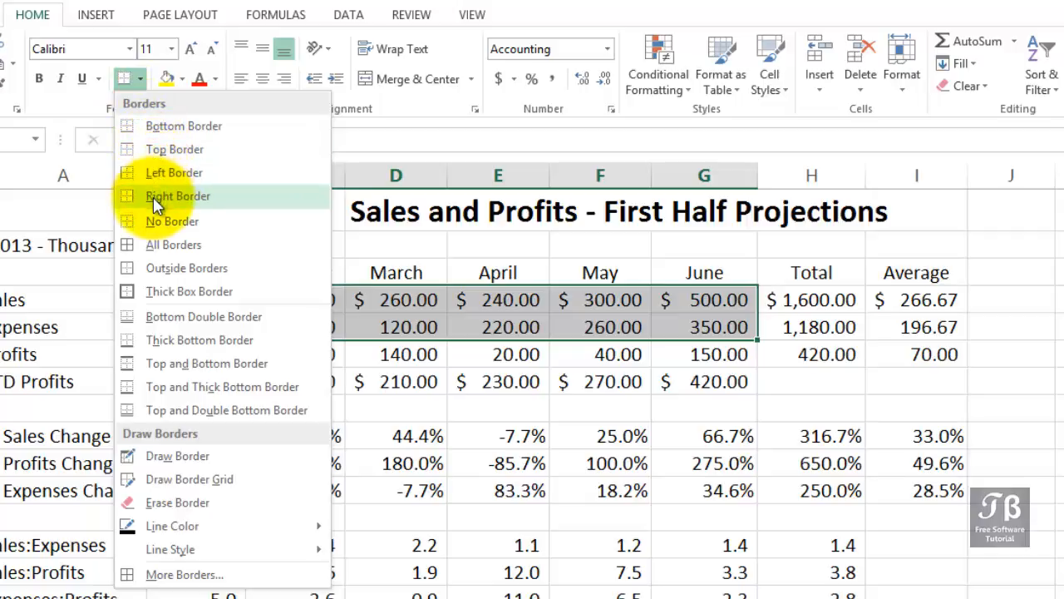
mouse_move(173, 221)
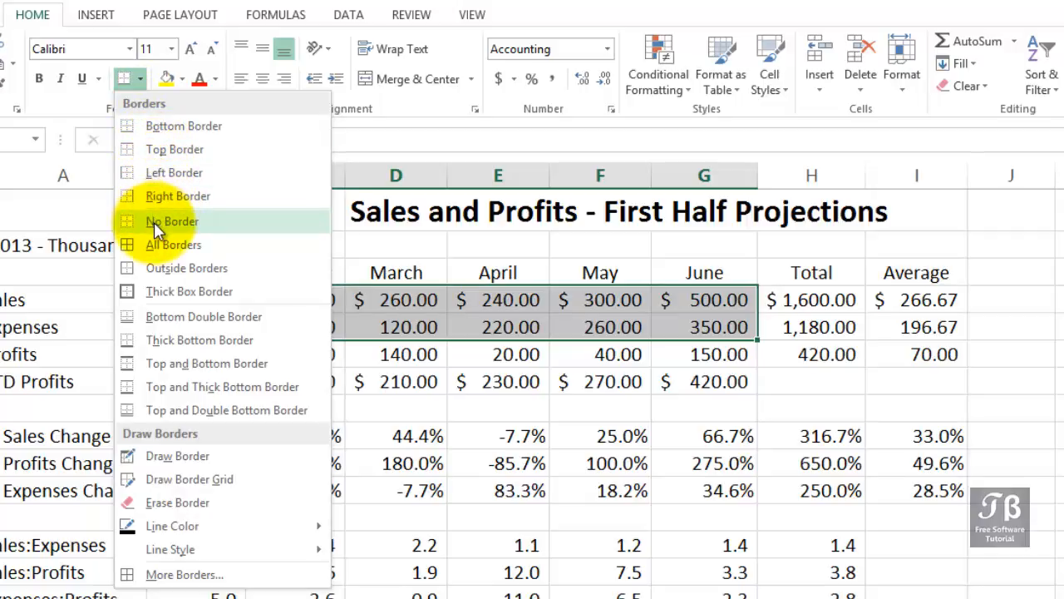
mouse_move(173, 244)
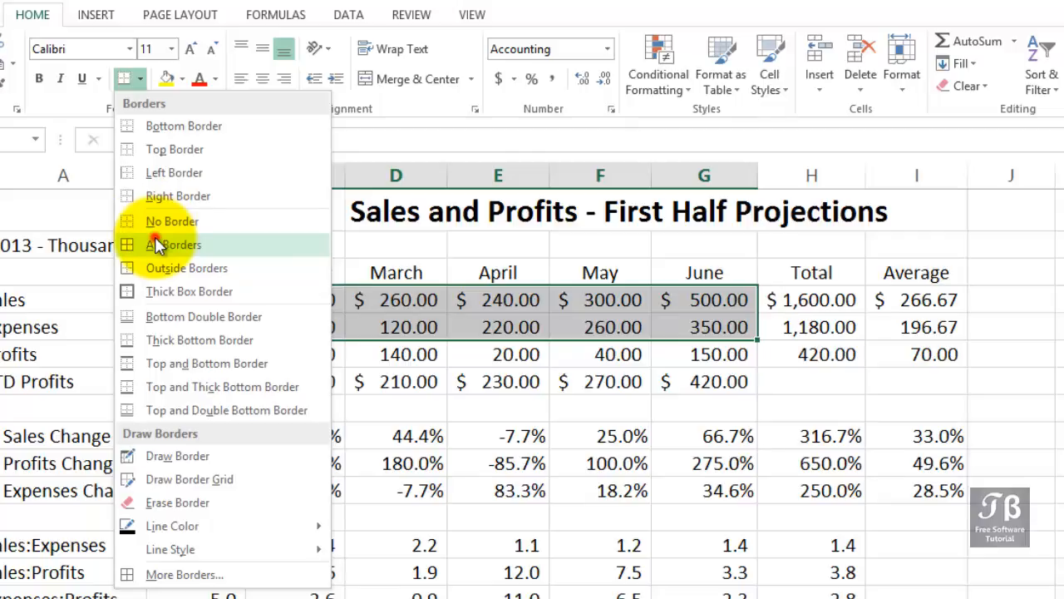
left_click(173, 244)
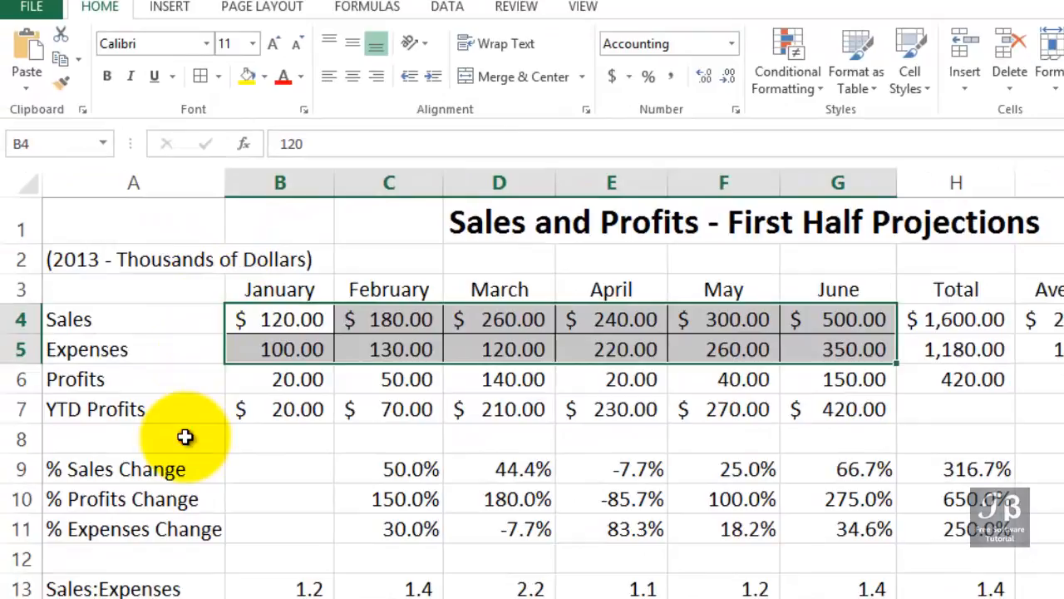
left_click(133, 439)
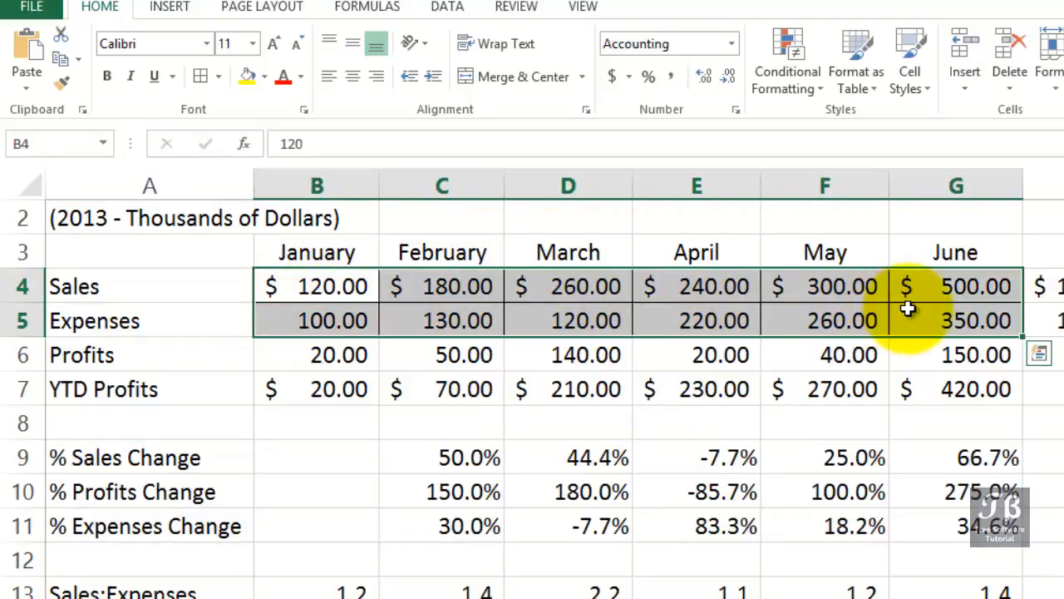
mouse_move(507, 286)
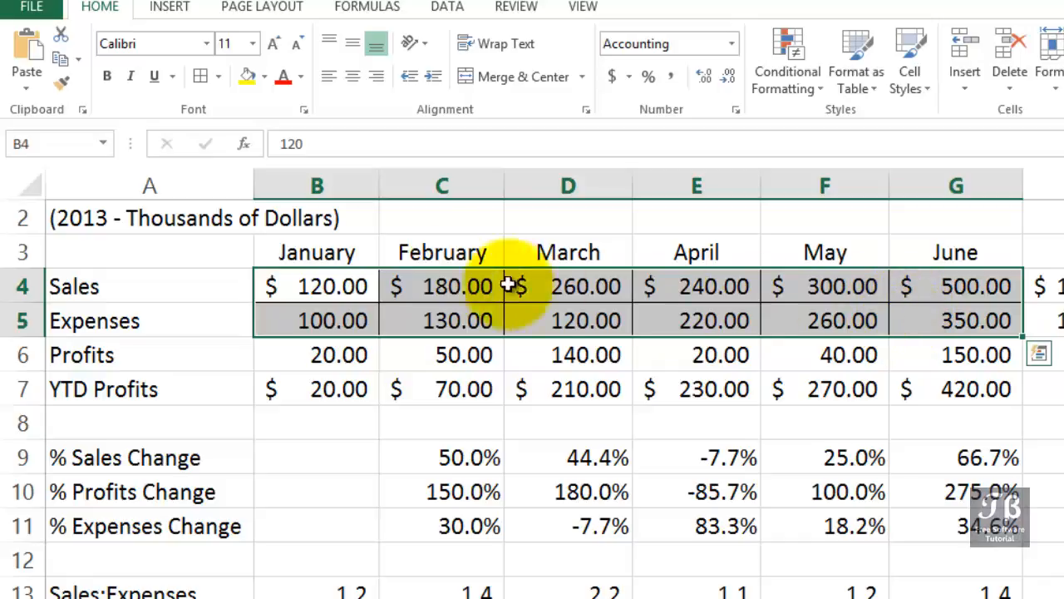
Apply Outside Borders to frame the B4:G5 Sales and Expenses block in black
left_click(222, 76)
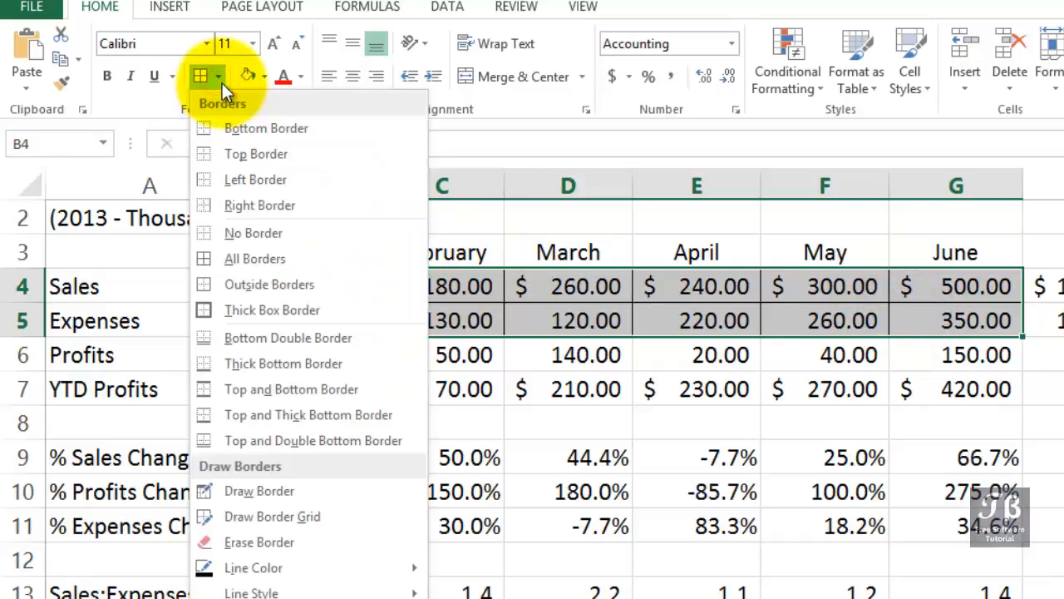
mouse_move(236, 129)
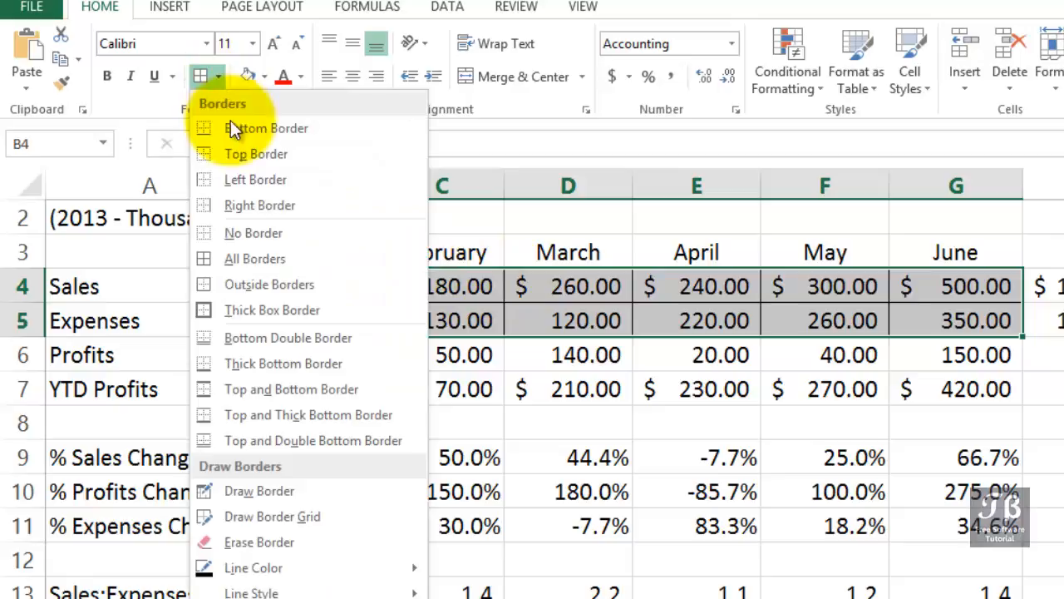
mouse_move(286, 311)
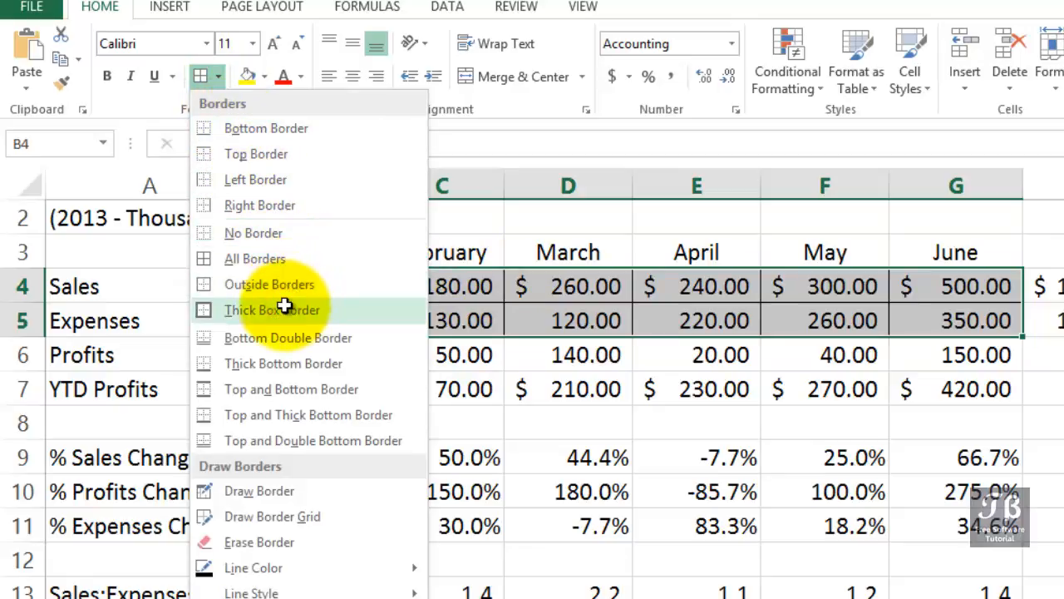
left_click(273, 310)
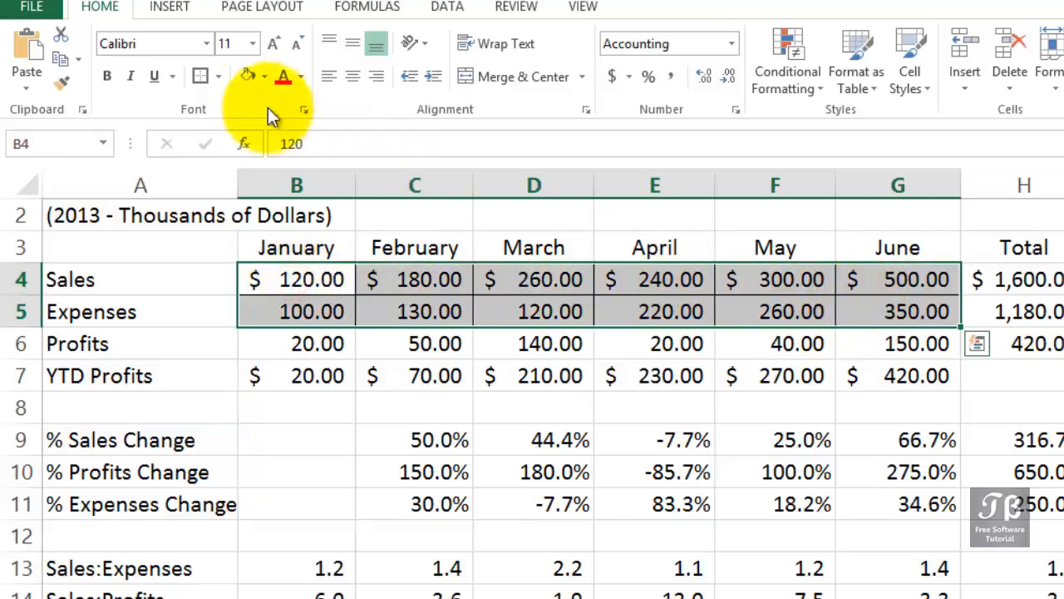
mouse_move(201, 76)
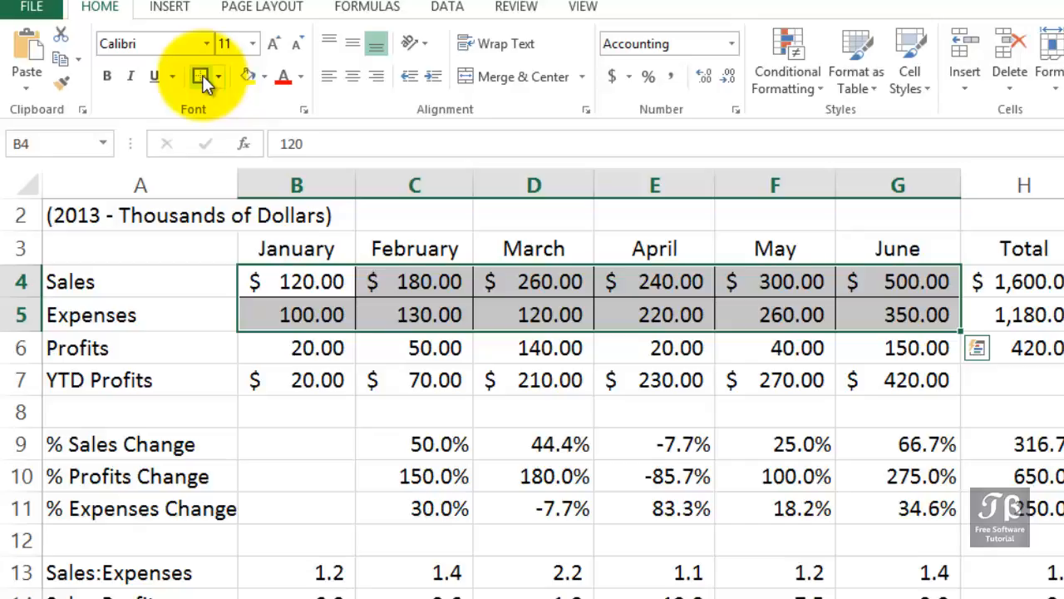
left_click(139, 347)
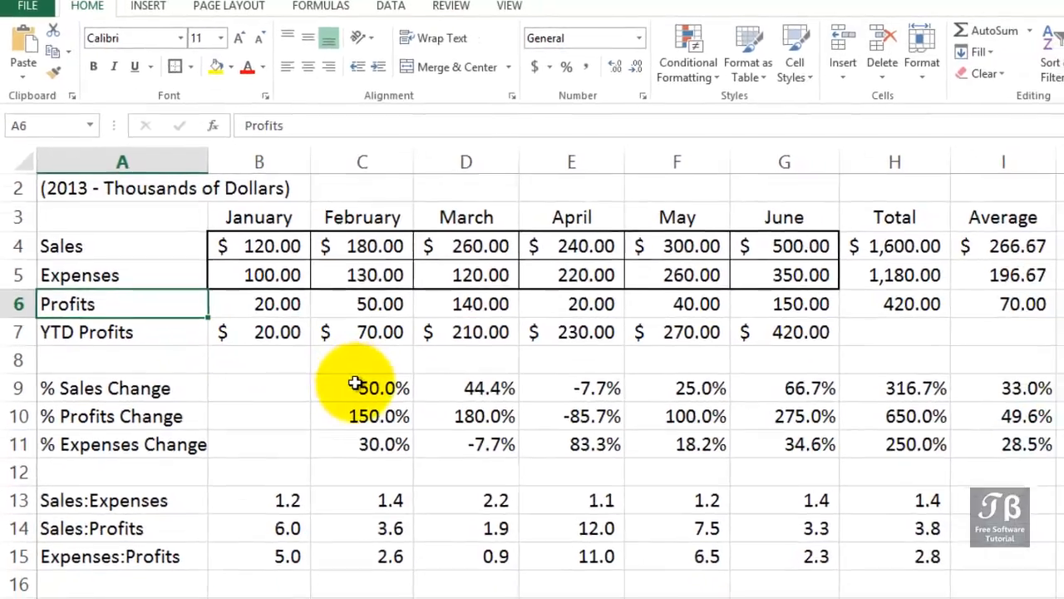
Select C9:I11 and bring up Format Cells > Border via More Borders
left_click_drag(353, 384, 949, 413)
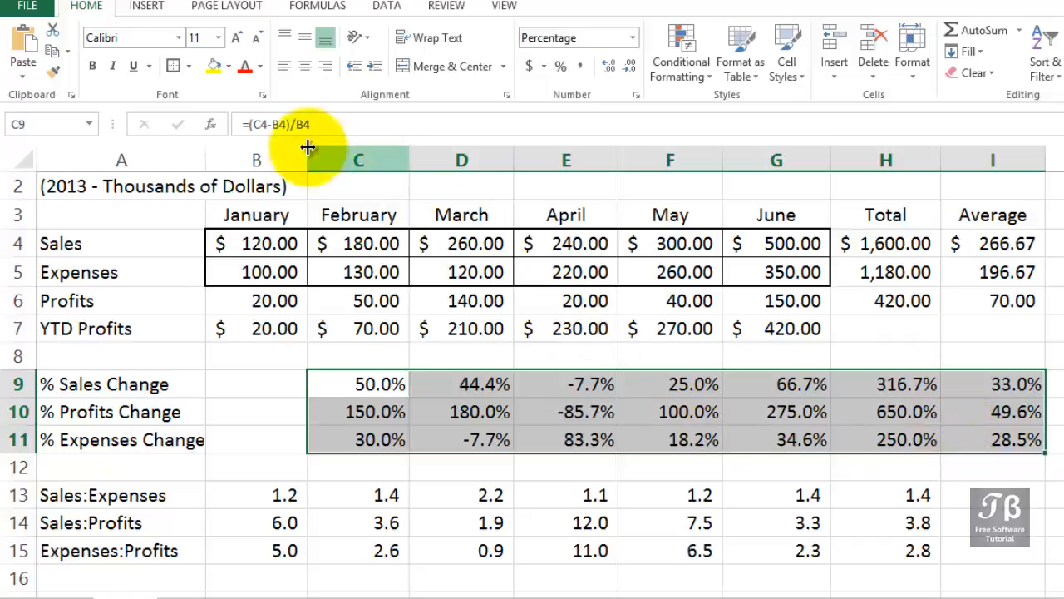
left_click(190, 67)
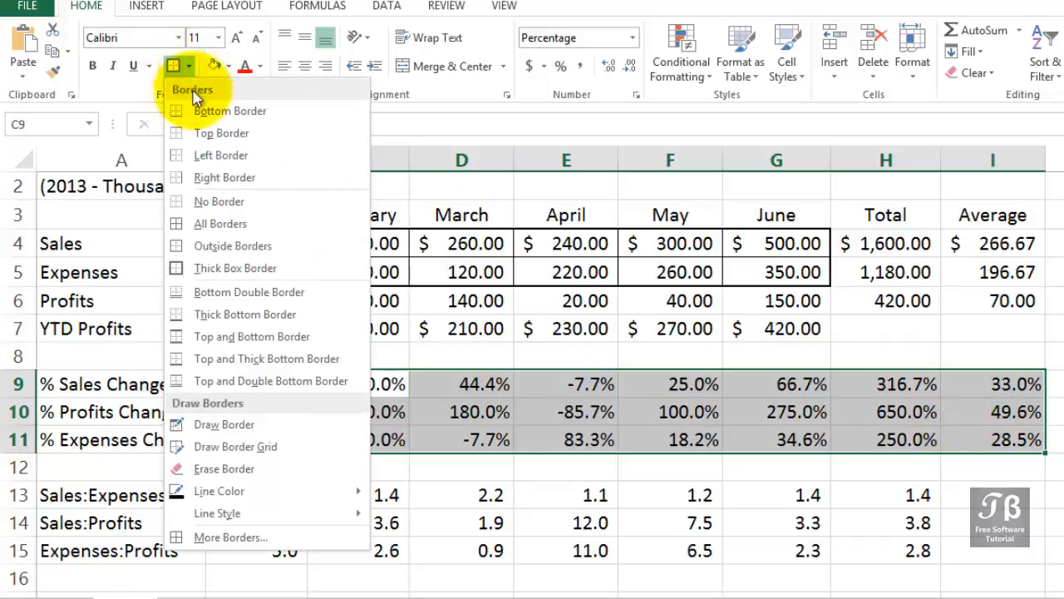
mouse_move(245, 314)
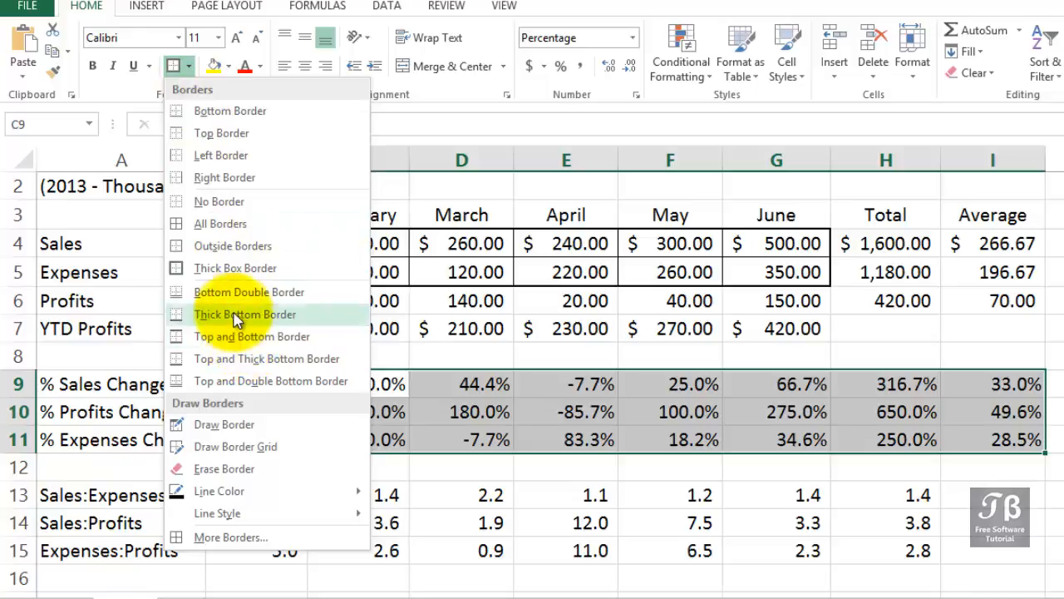
mouse_move(233, 381)
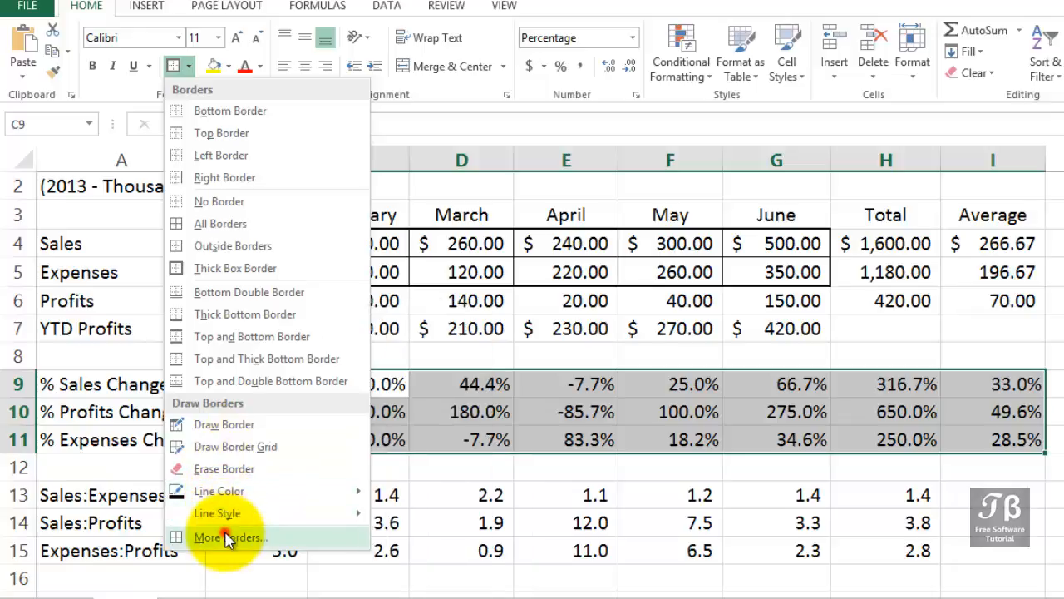
left_click(230, 537)
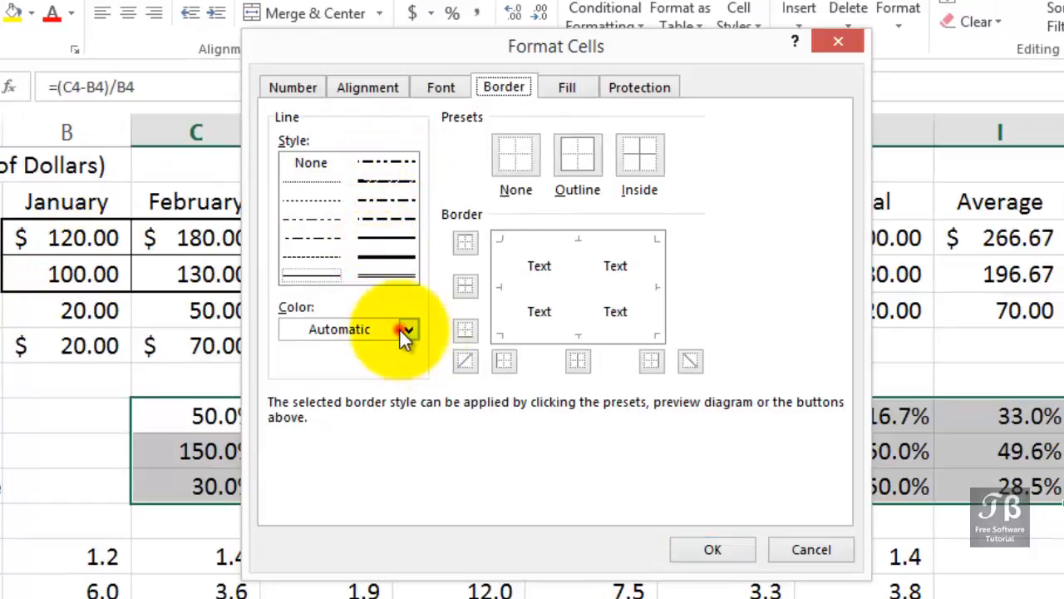
Set red Outline and Inside borders with a chosen line style on C9:I11
left_click(408, 329)
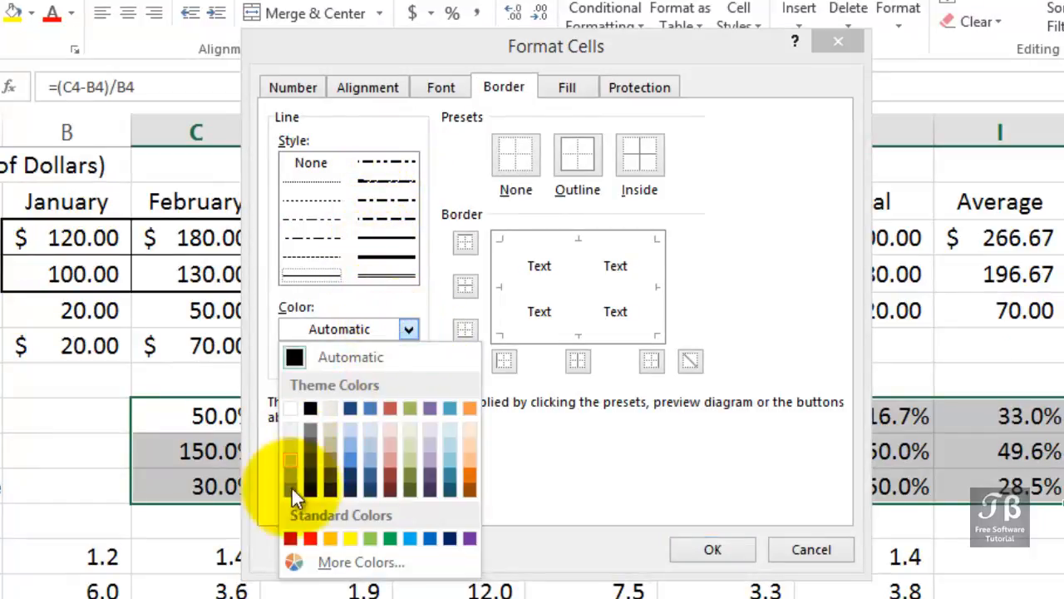
left_click(310, 538)
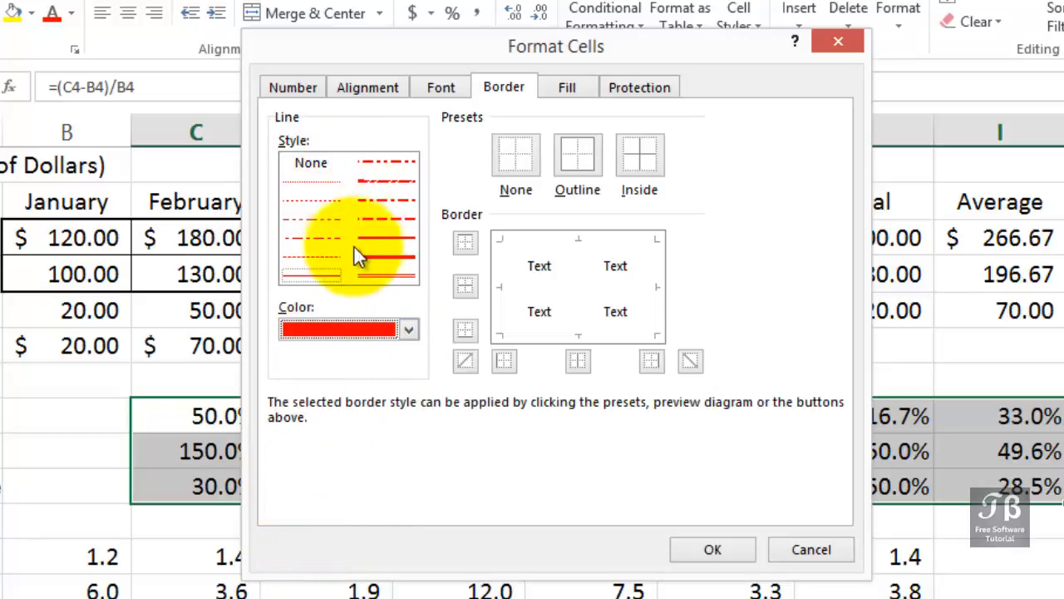
left_click(374, 258)
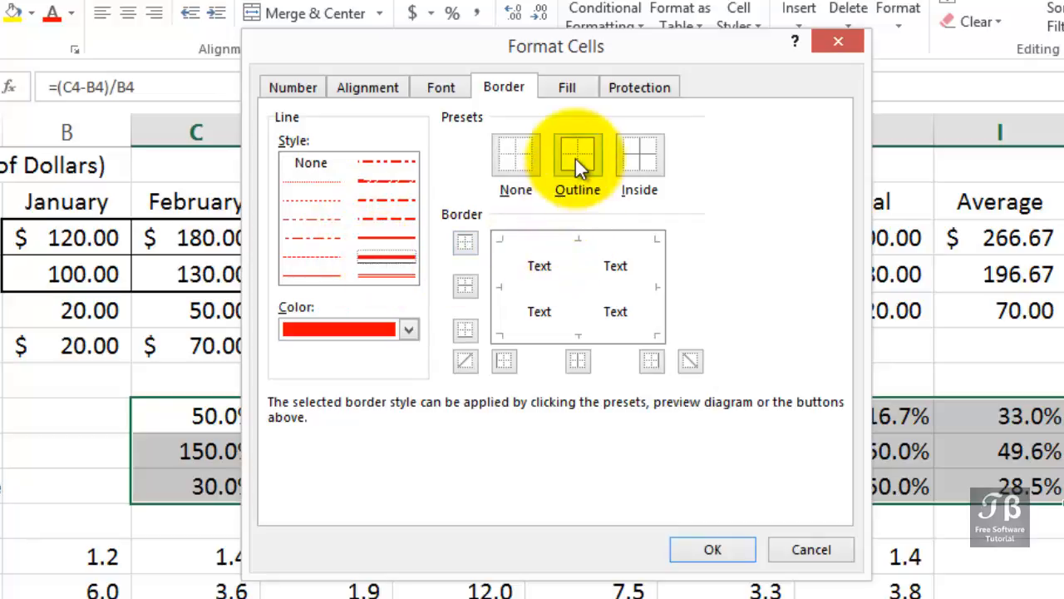
left_click(577, 155)
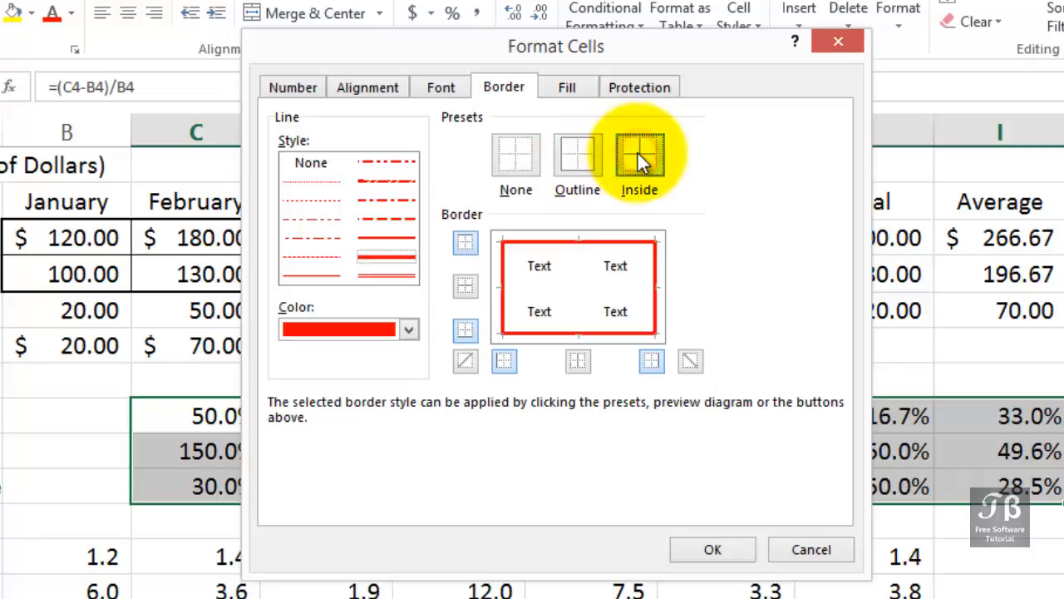
left_click(639, 157)
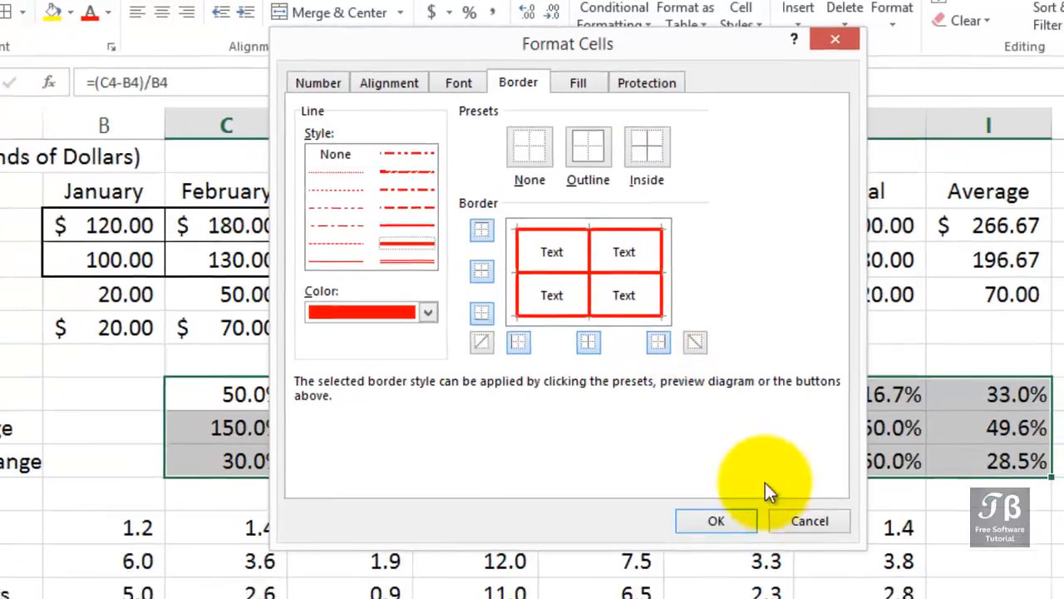
left_click(715, 521)
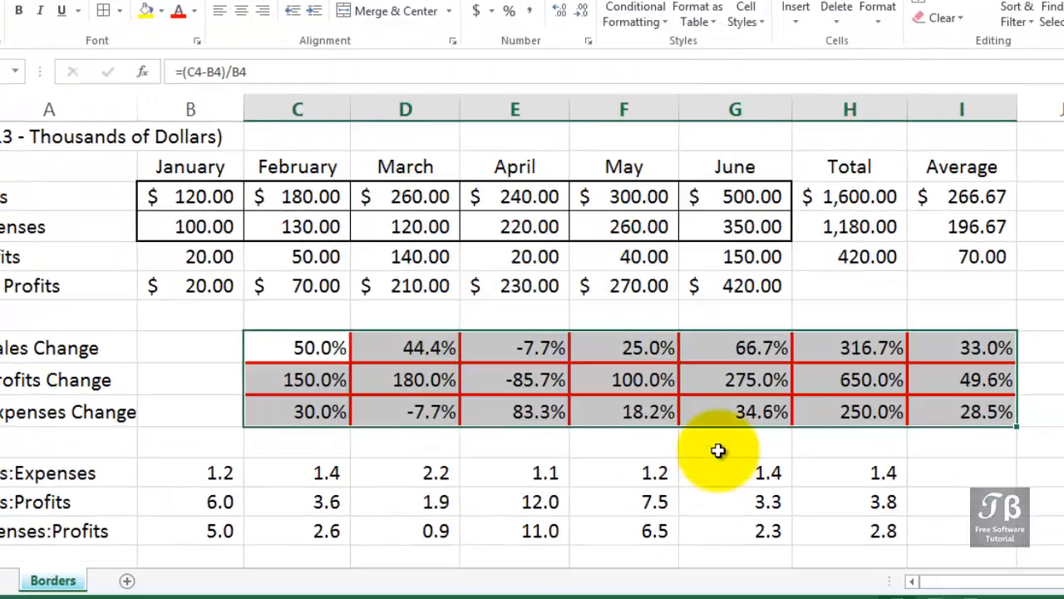
left_click(623, 445)
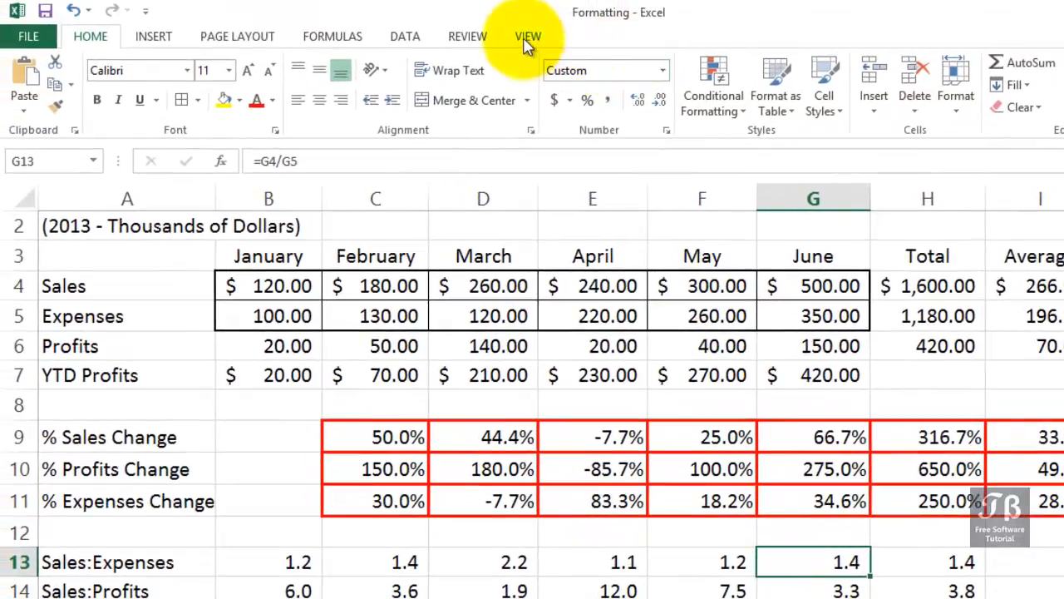
Show the View ribbon's display options for the worksheet
left_click(529, 36)
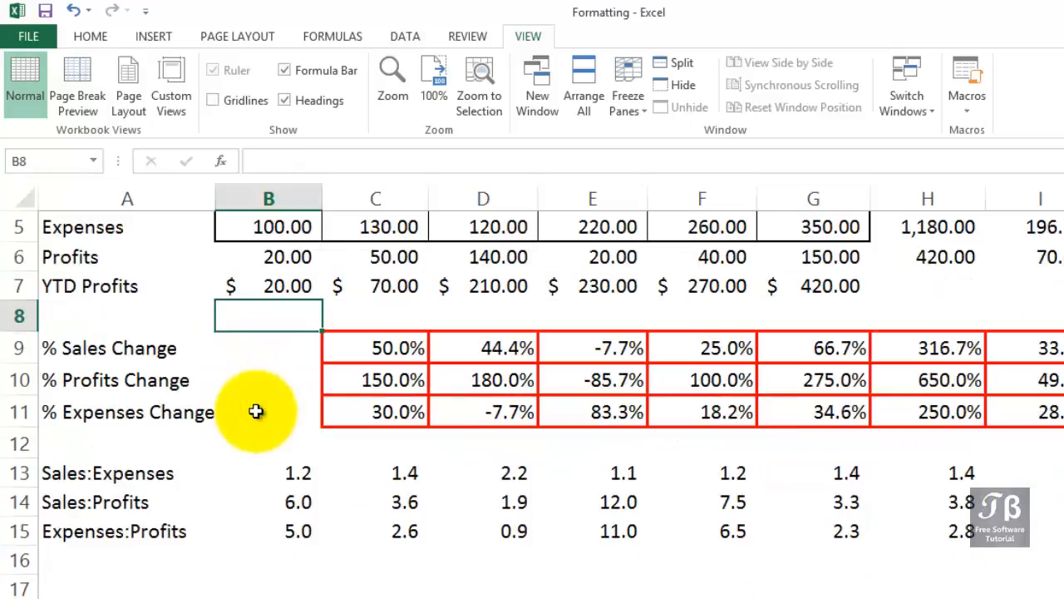
scroll("up", 3)
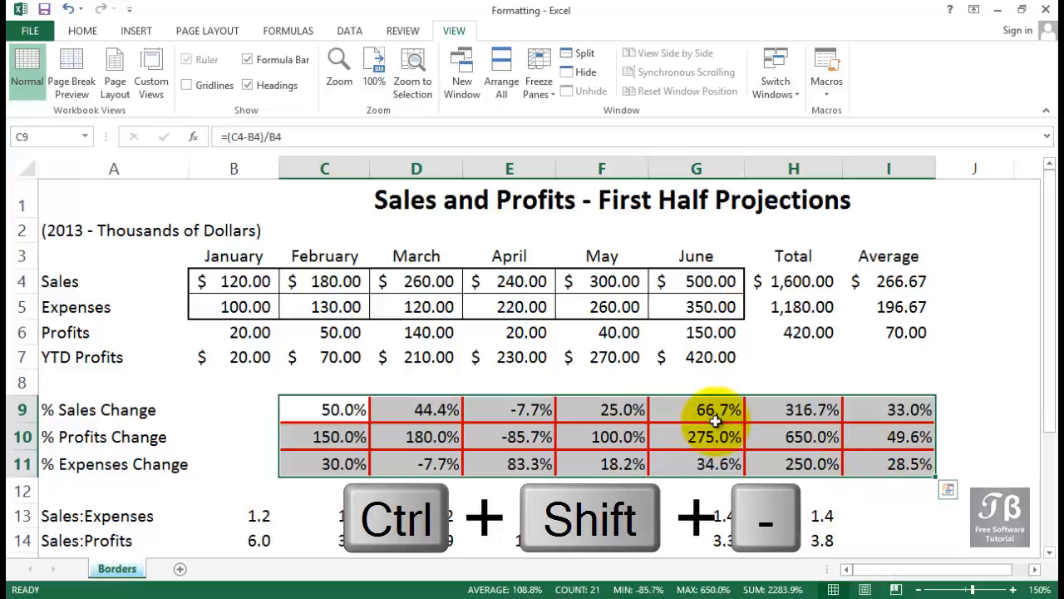
Apply No Border to C9:I11, clearing the red borders from rows 9–11
left_click(83, 30)
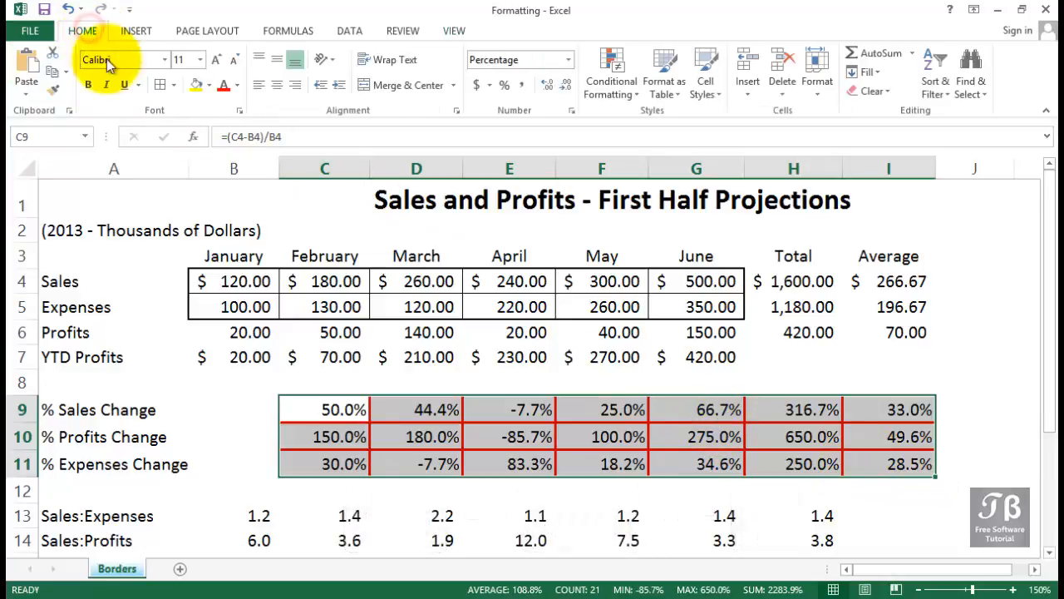
left_click(173, 84)
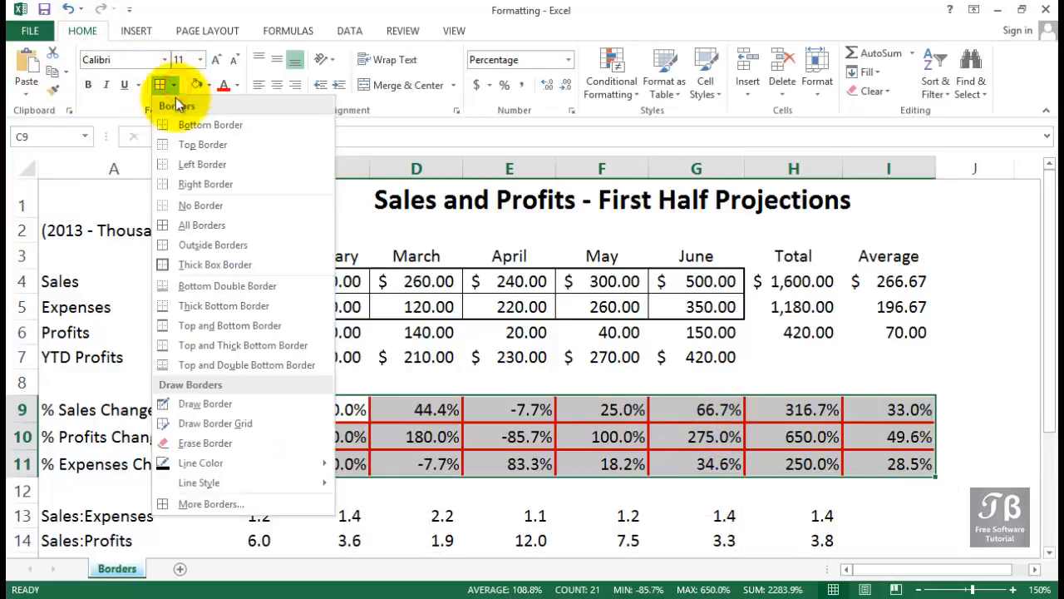
mouse_move(199, 206)
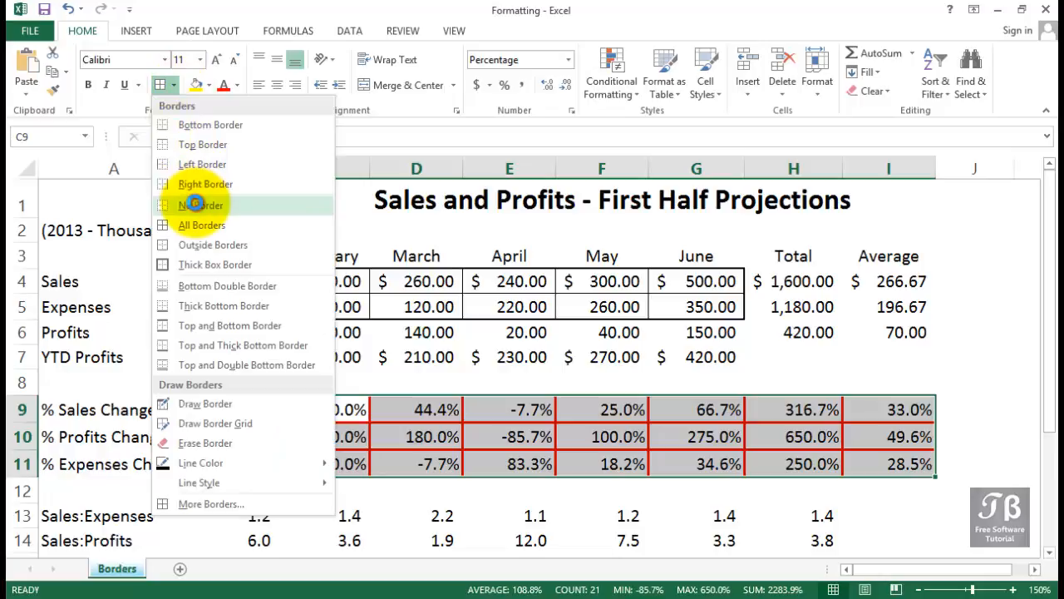
left_click(199, 206)
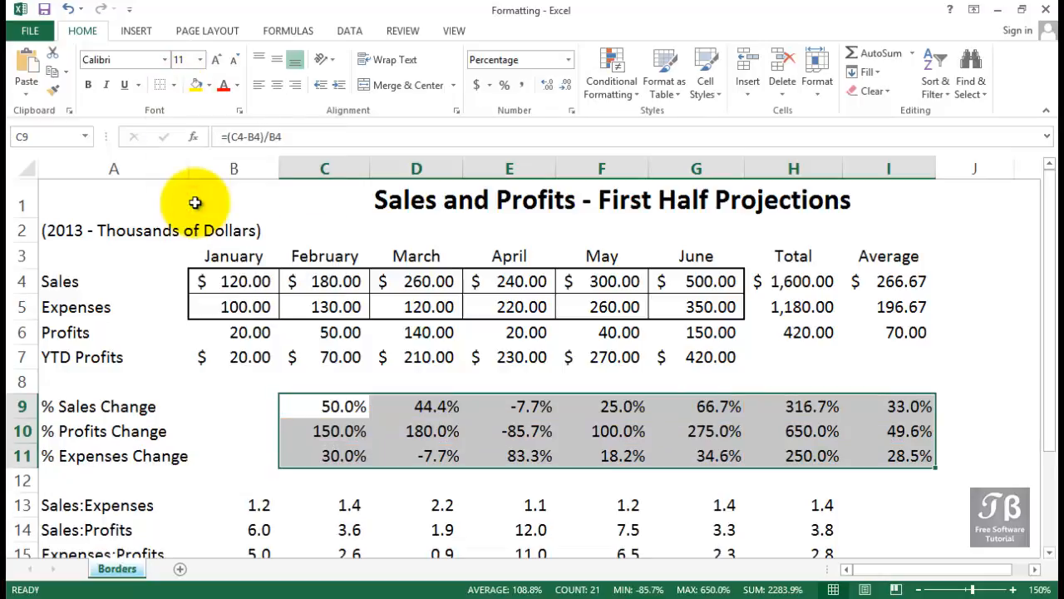
left_click(233, 406)
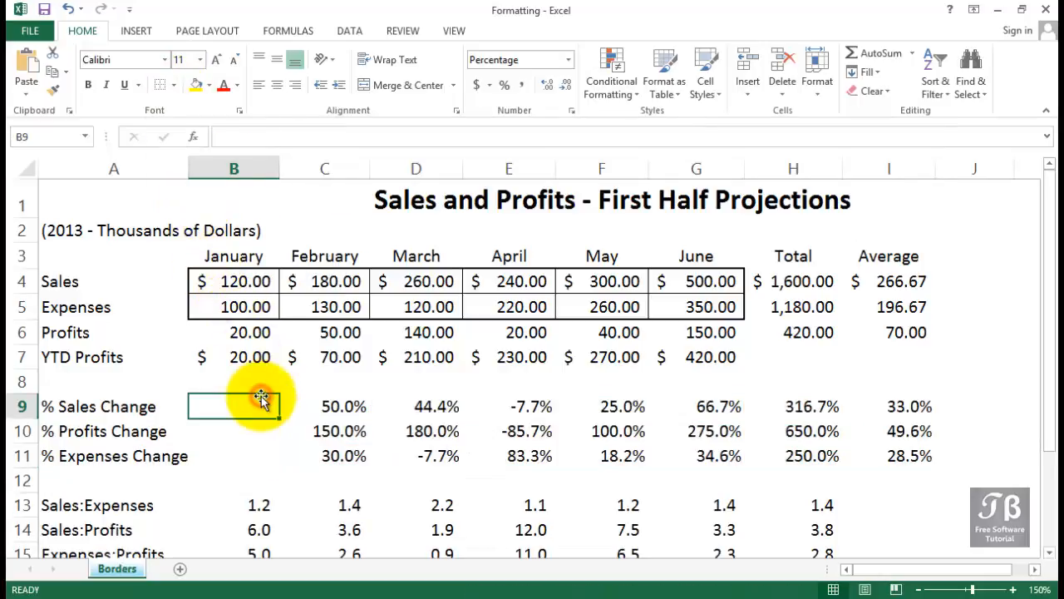